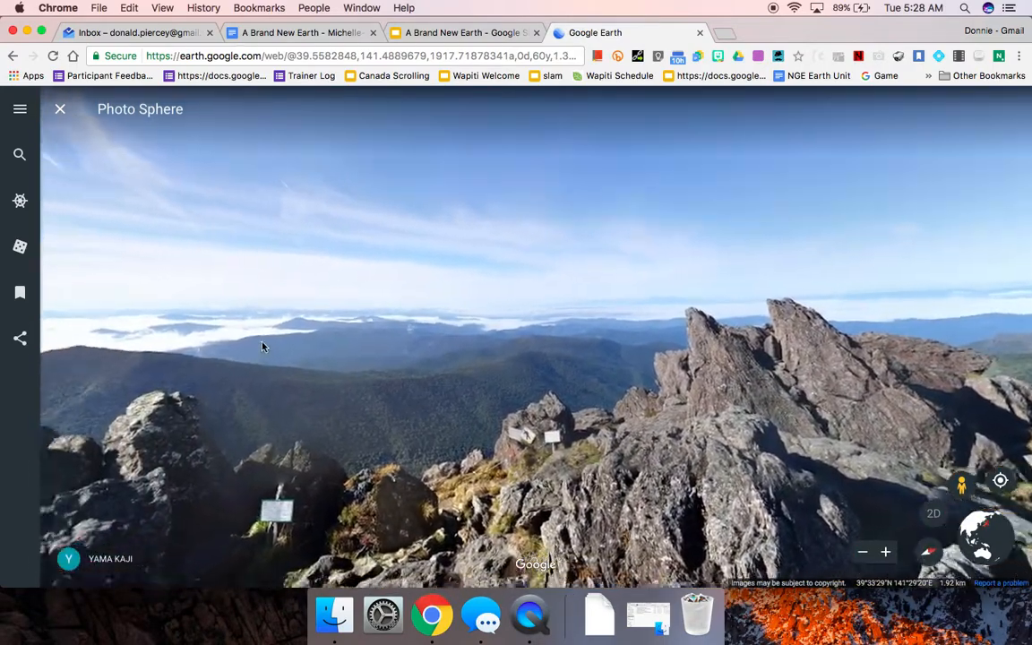
- Look around the summit panorama and review slides 1 and 4 of A Brand New Earth
drag(263, 348, 325, 339)
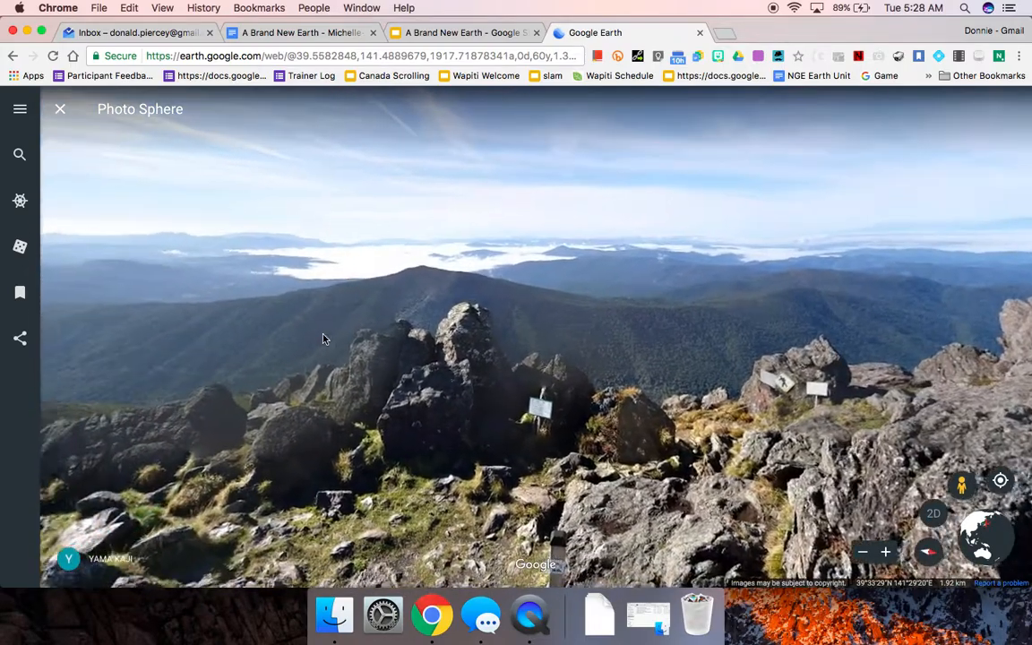
click(457, 33)
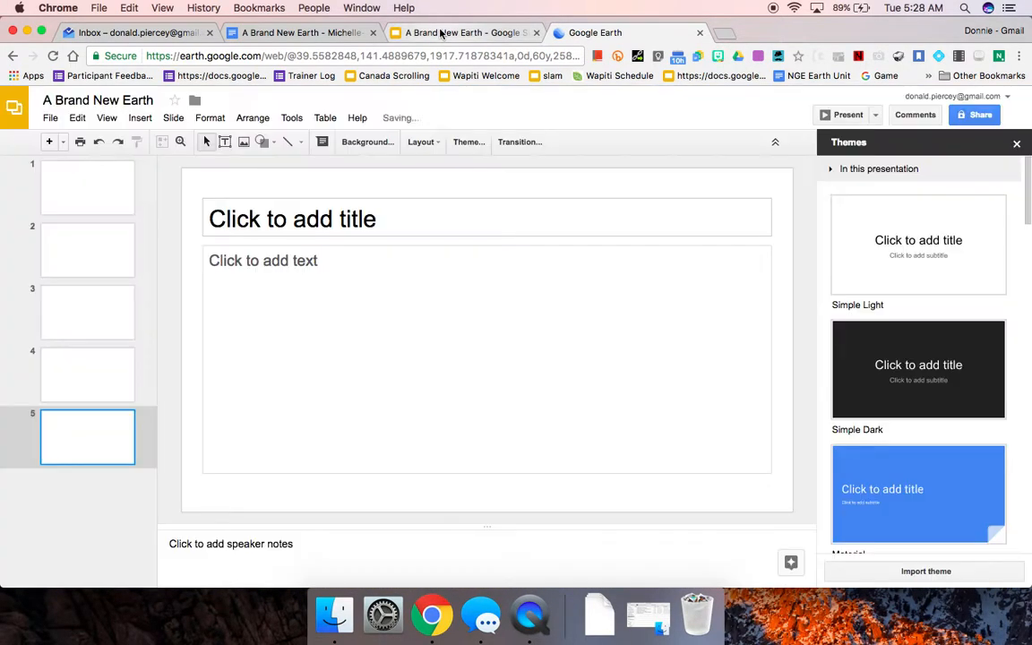
click(86, 189)
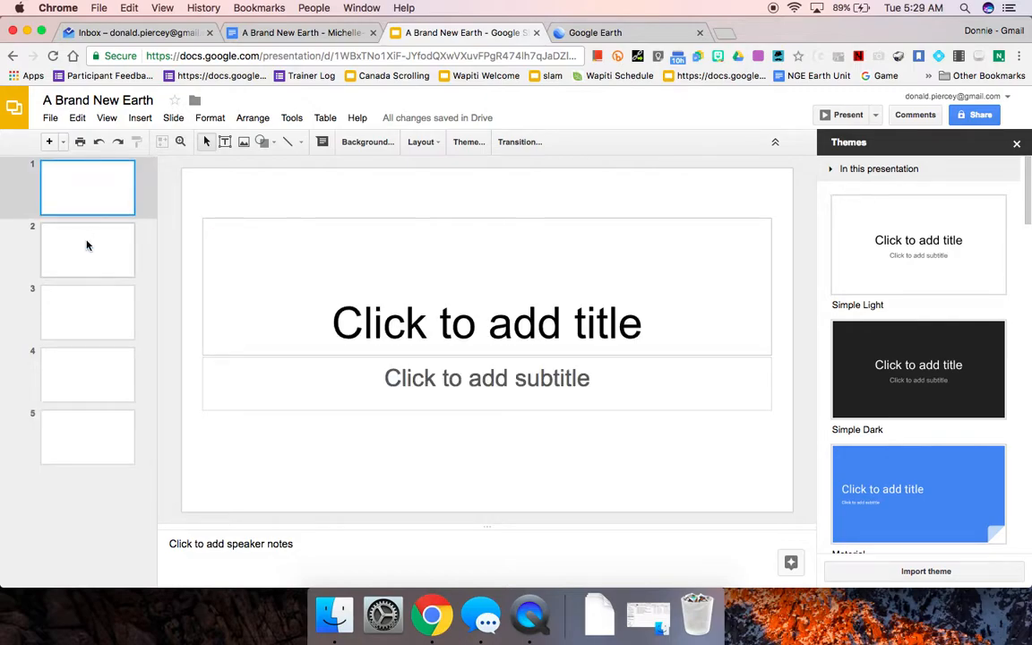
click(86, 375)
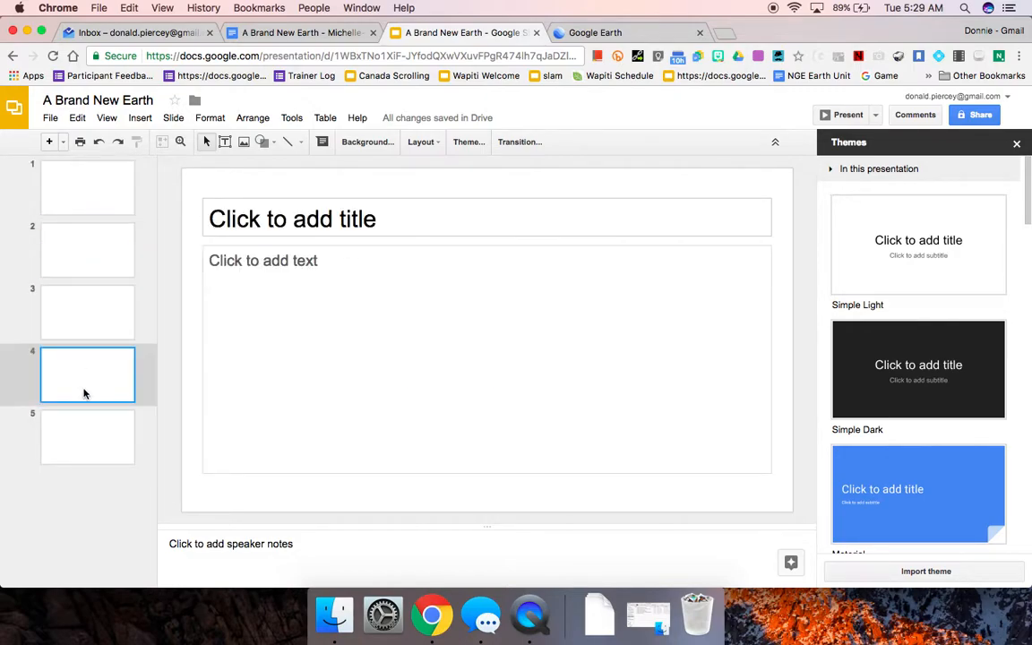
click(86, 312)
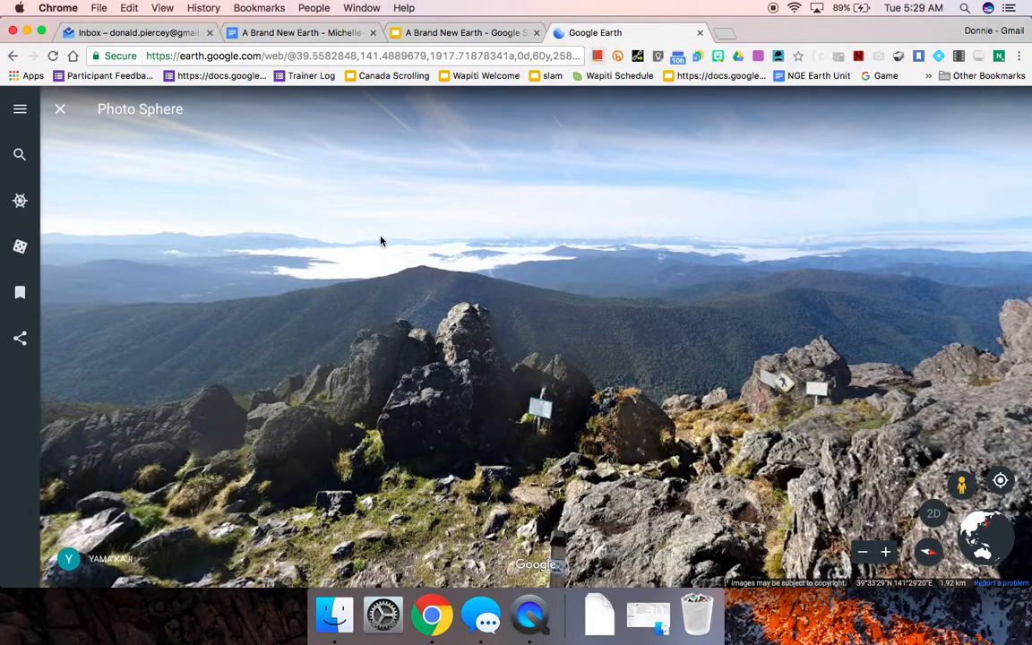
- Copy the Google Earth share link for the summit Photo Sphere view to the clipboard
click(20, 337)
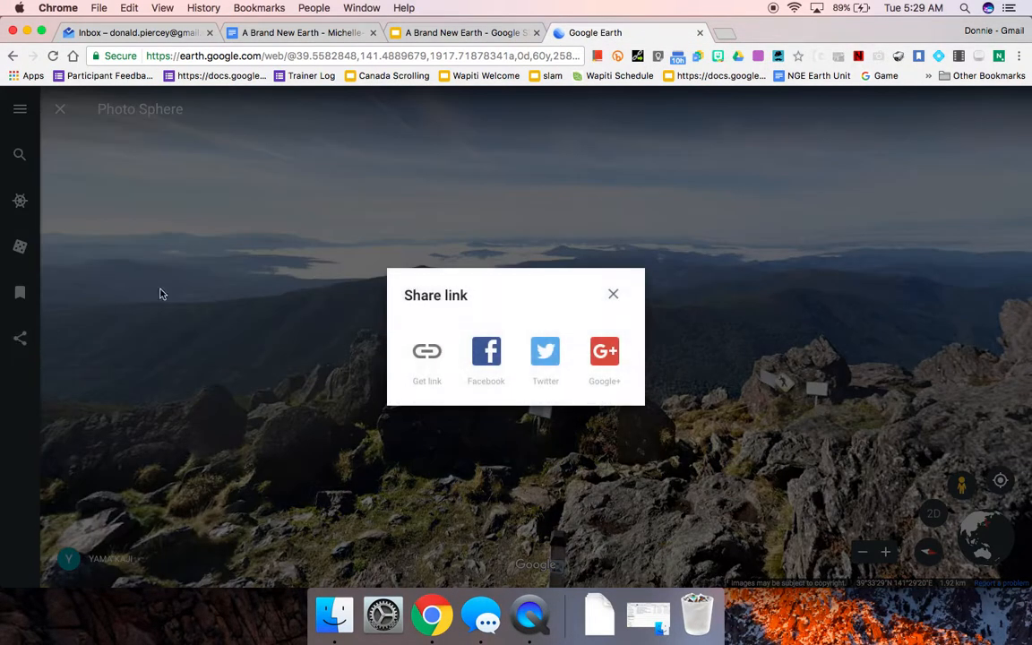
click(427, 359)
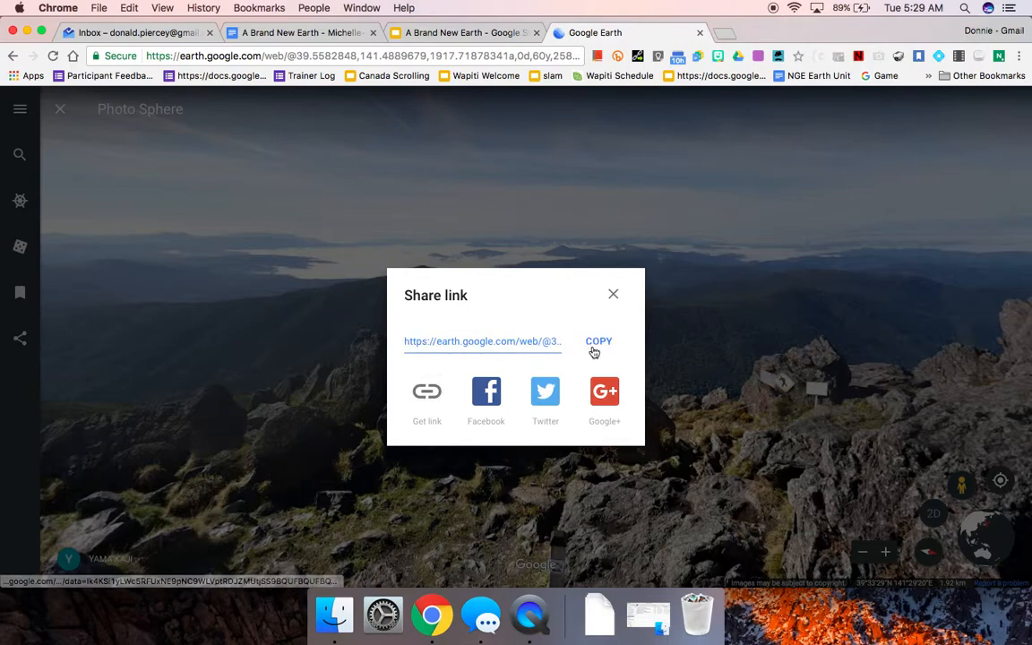
click(599, 340)
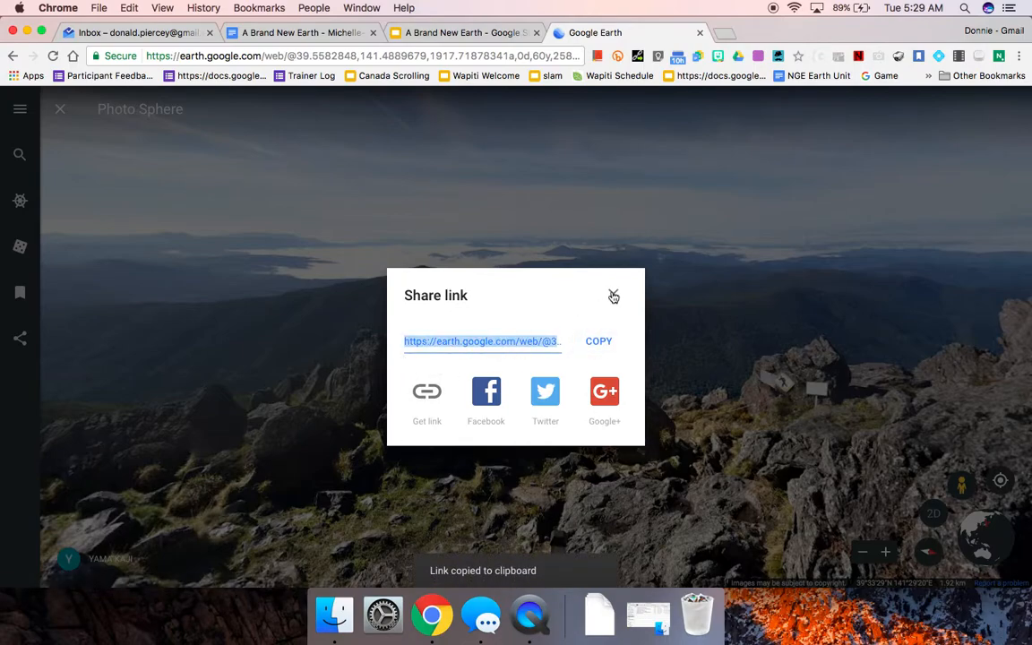
click(466, 32)
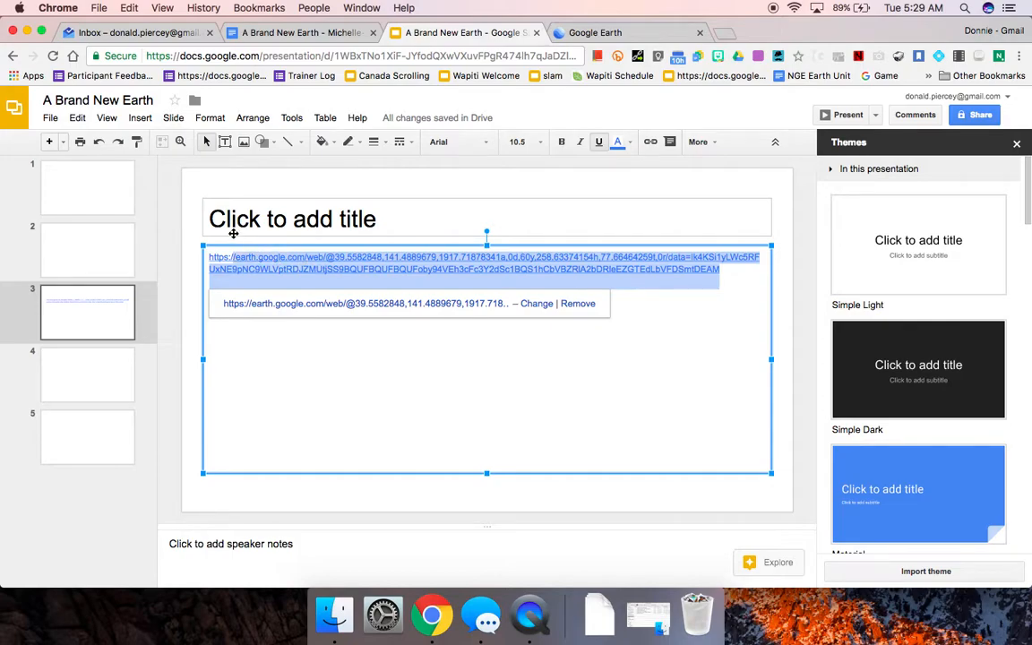
- Remove the pasted link from slide 3 and return to the Google Earth tab
key(delete)
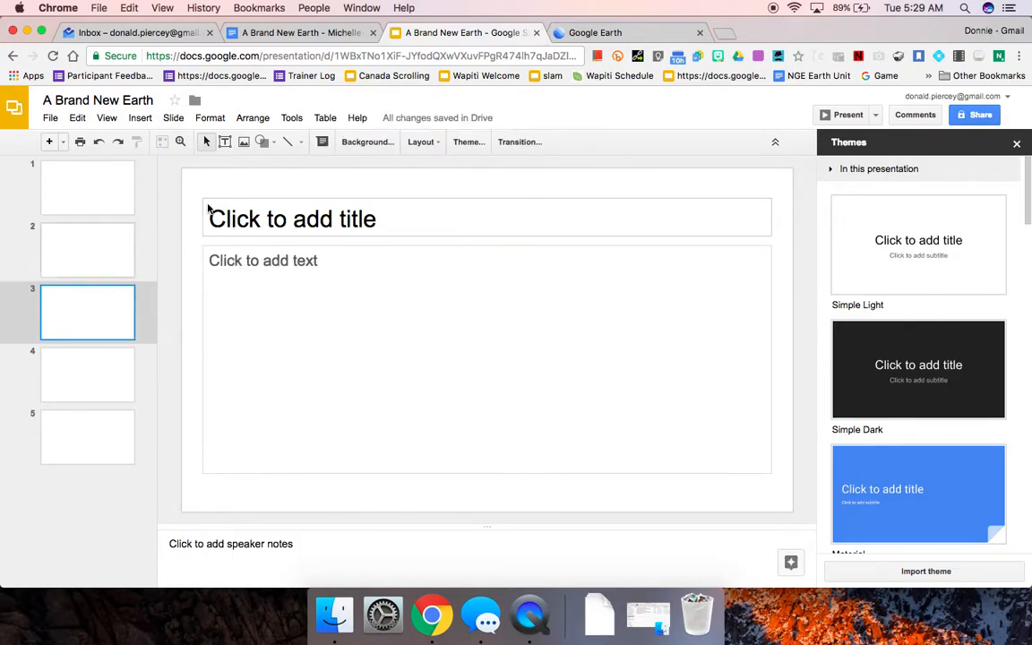
click(595, 32)
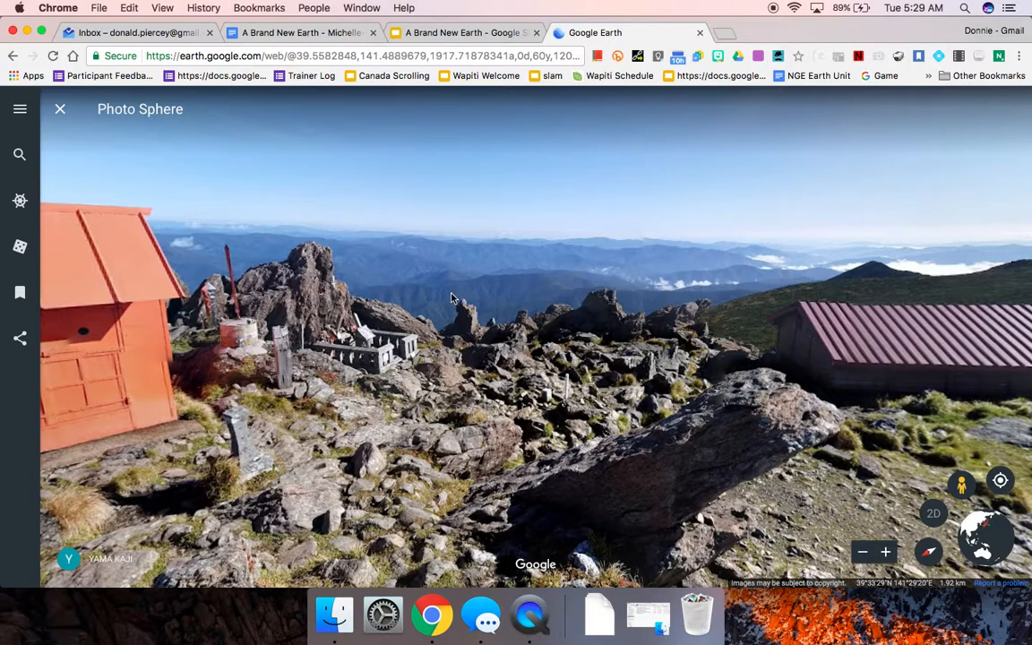
mouse_move(506, 377)
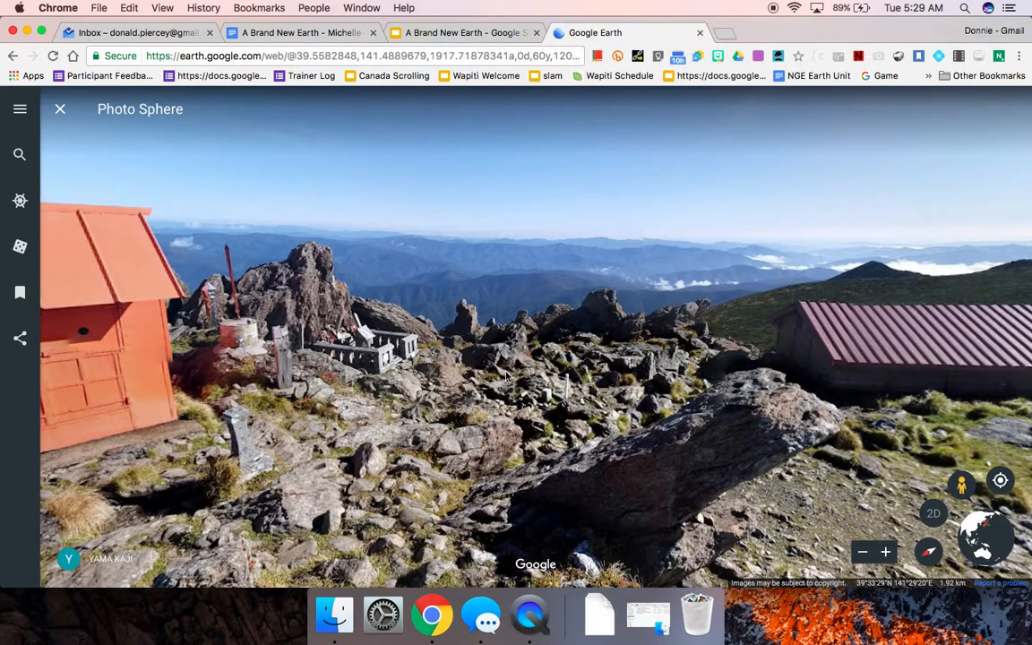
mouse_move(685, 380)
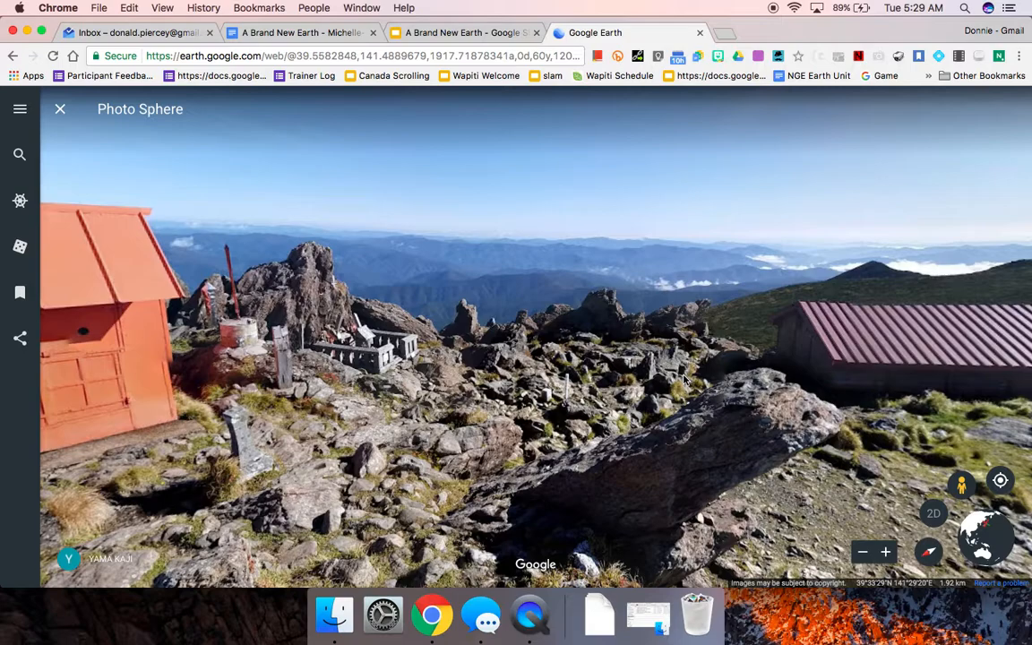
mouse_move(1011, 116)
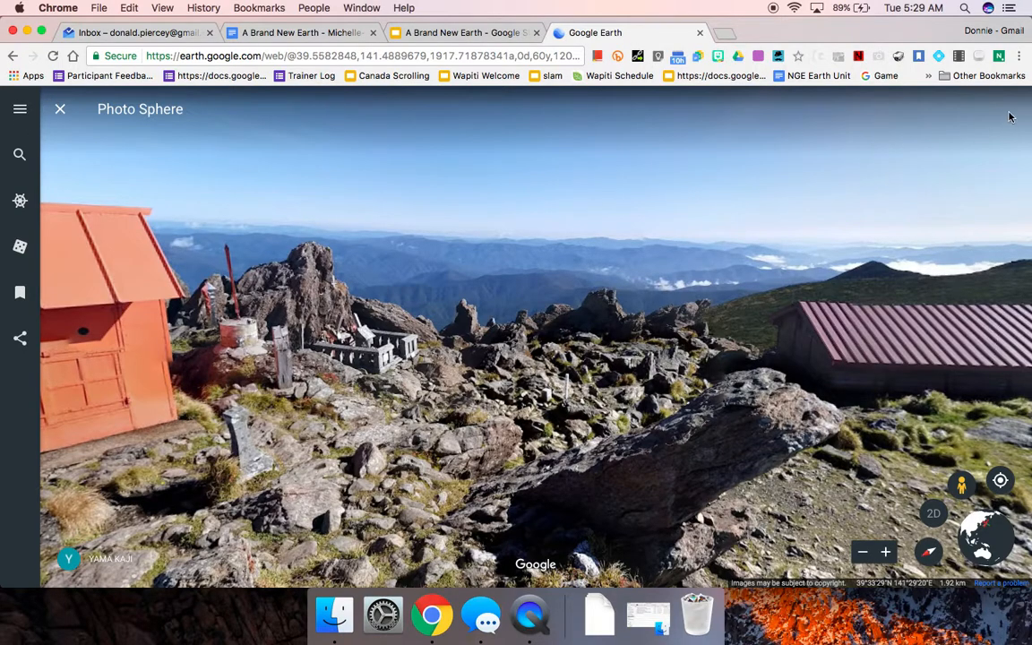
mouse_move(935, 459)
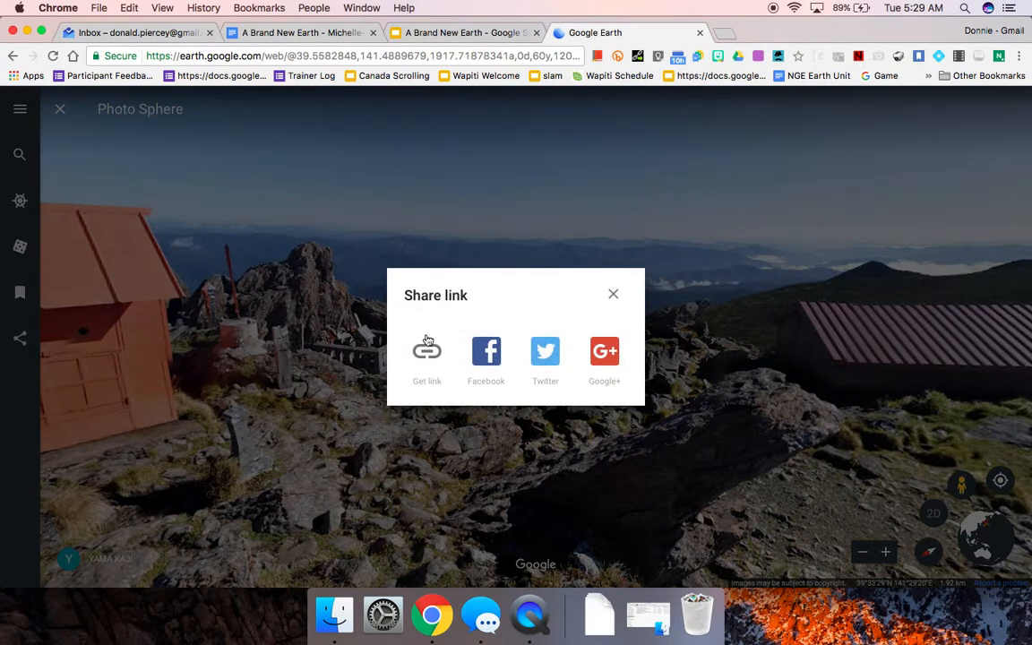
- Copy the share link for the orange-hut Photo Sphere view and dismiss the dialog
click(427, 355)
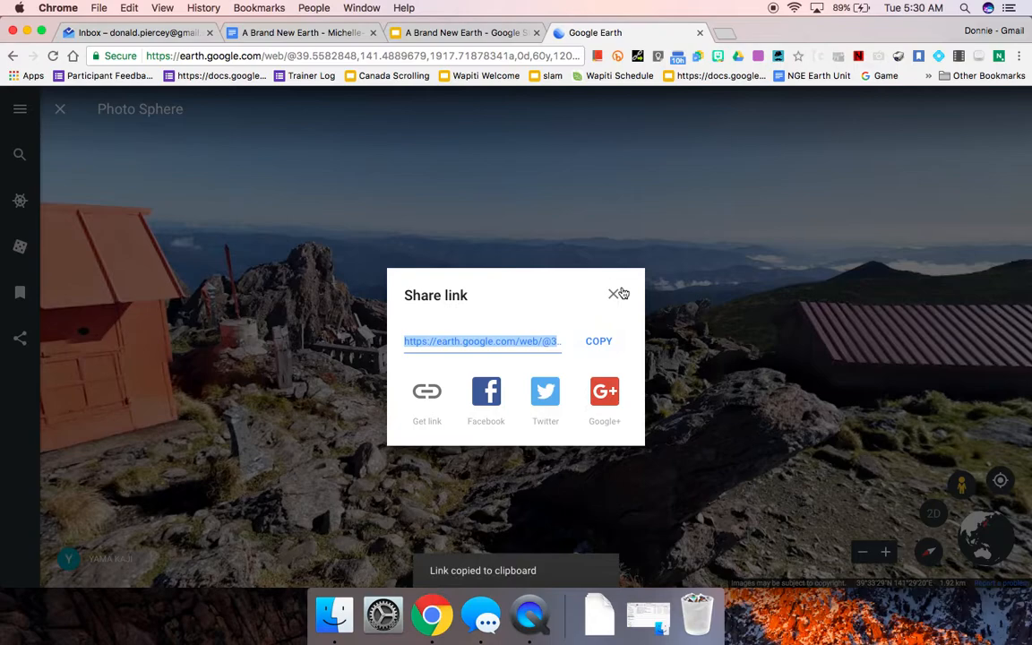
click(613, 294)
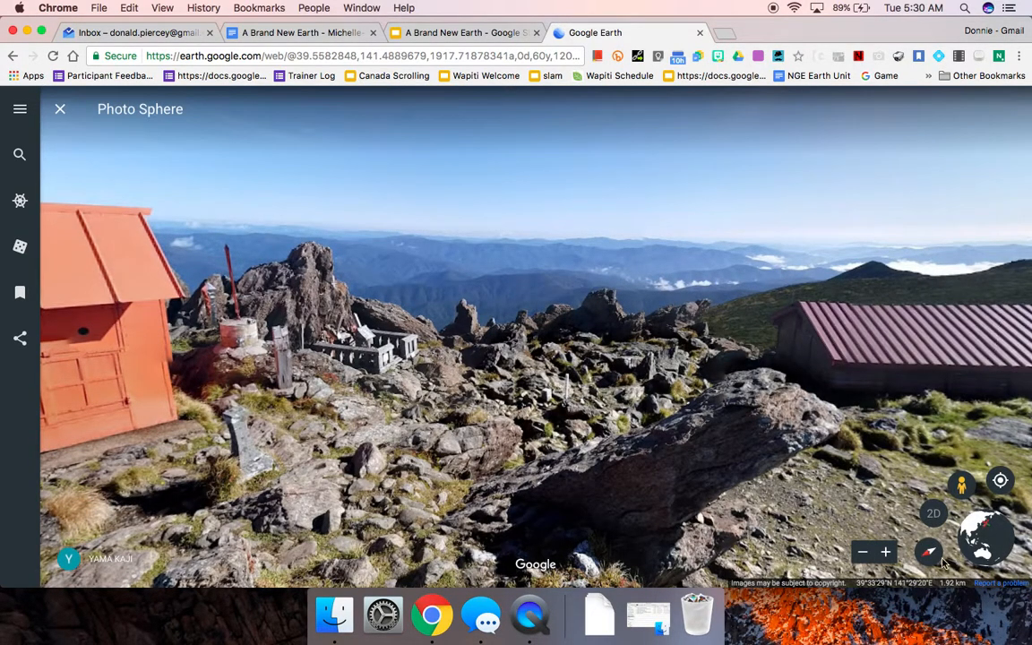
mouse_move(473, 276)
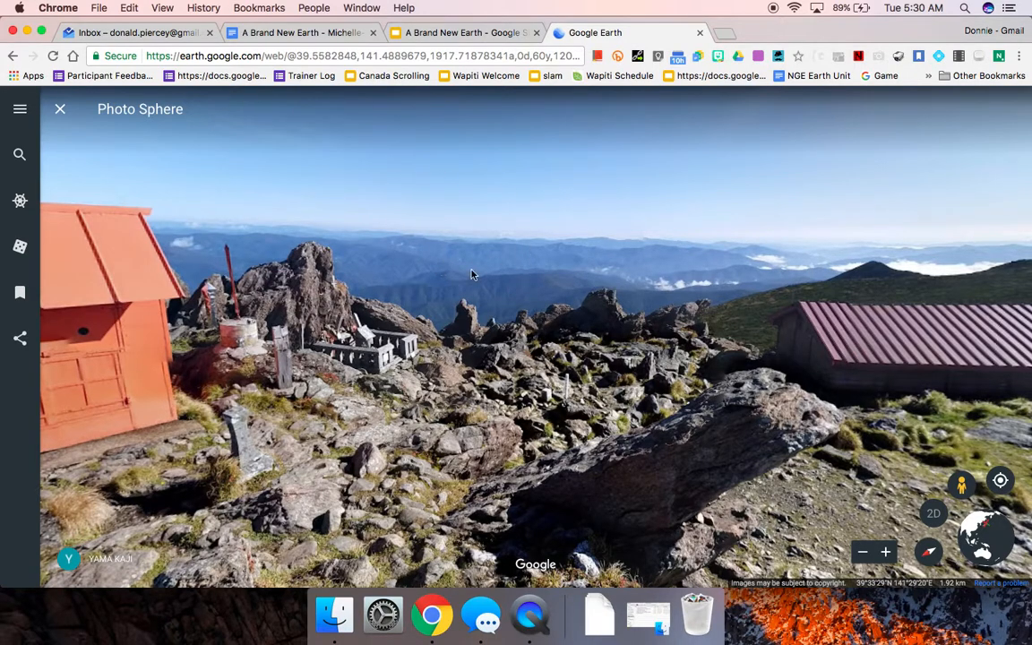
mouse_move(555, 197)
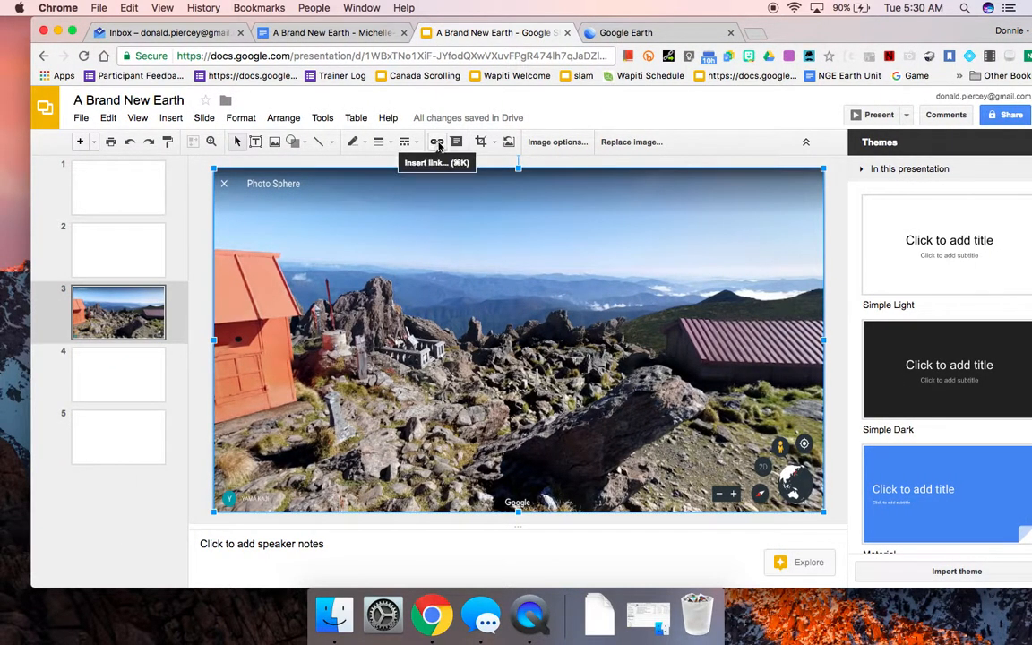
mouse_move(562, 117)
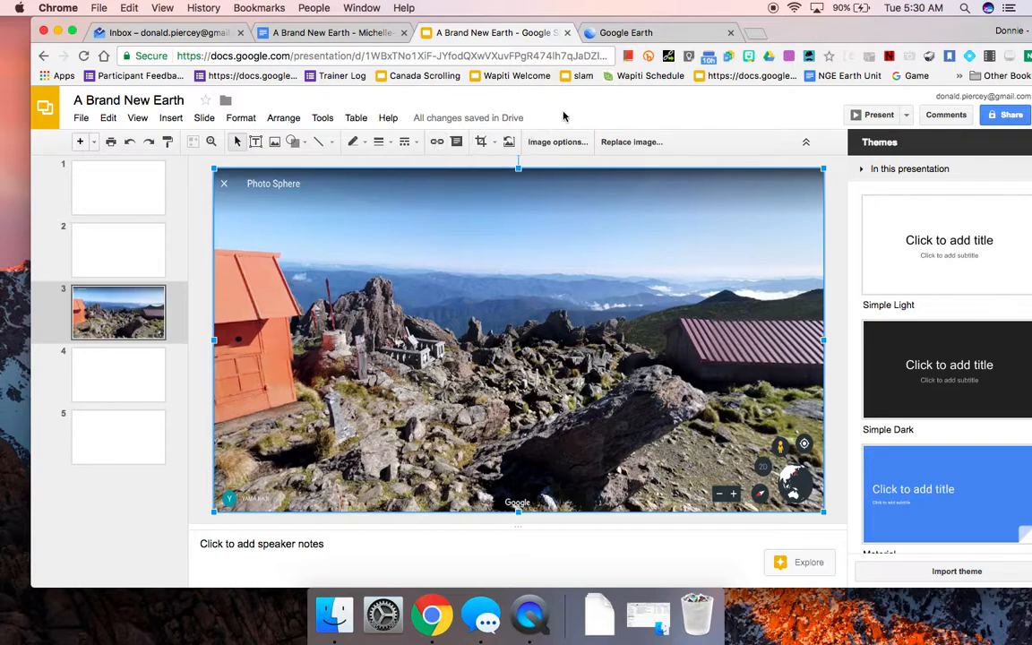
mouse_move(664, 291)
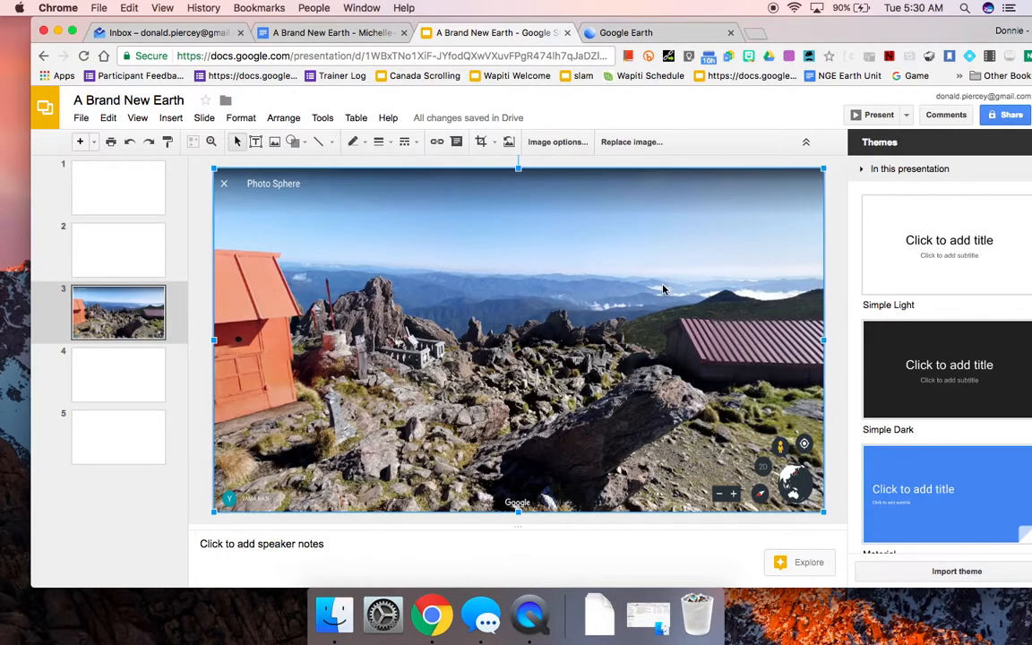
mouse_move(438, 141)
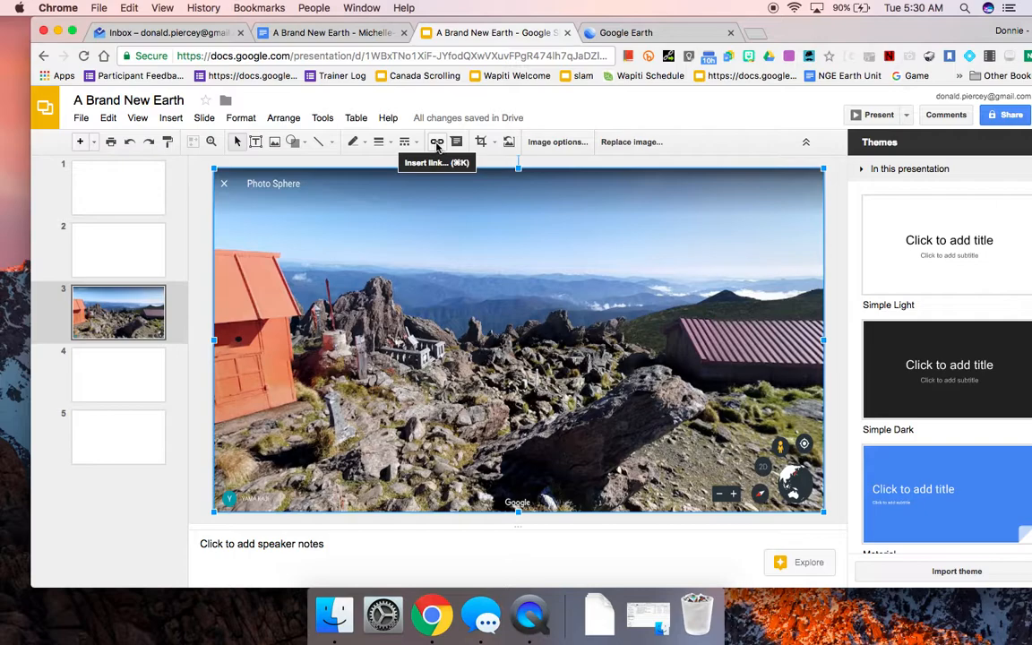
- Hyperlink the summit screenshot on slide 3 to the copied Google Earth share link
click(437, 142)
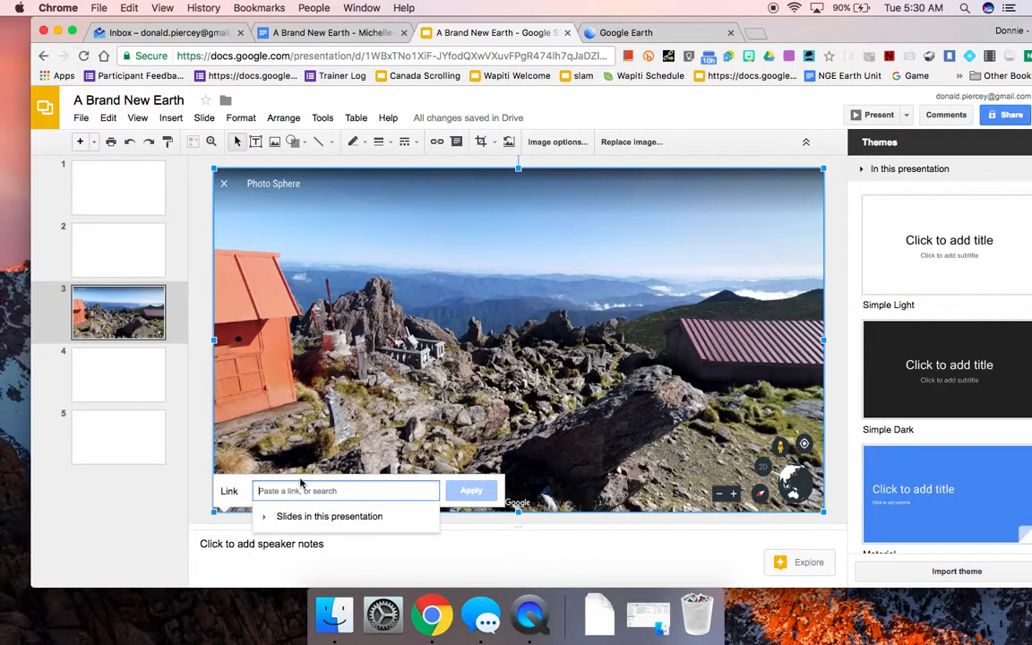
right_click(344, 491)
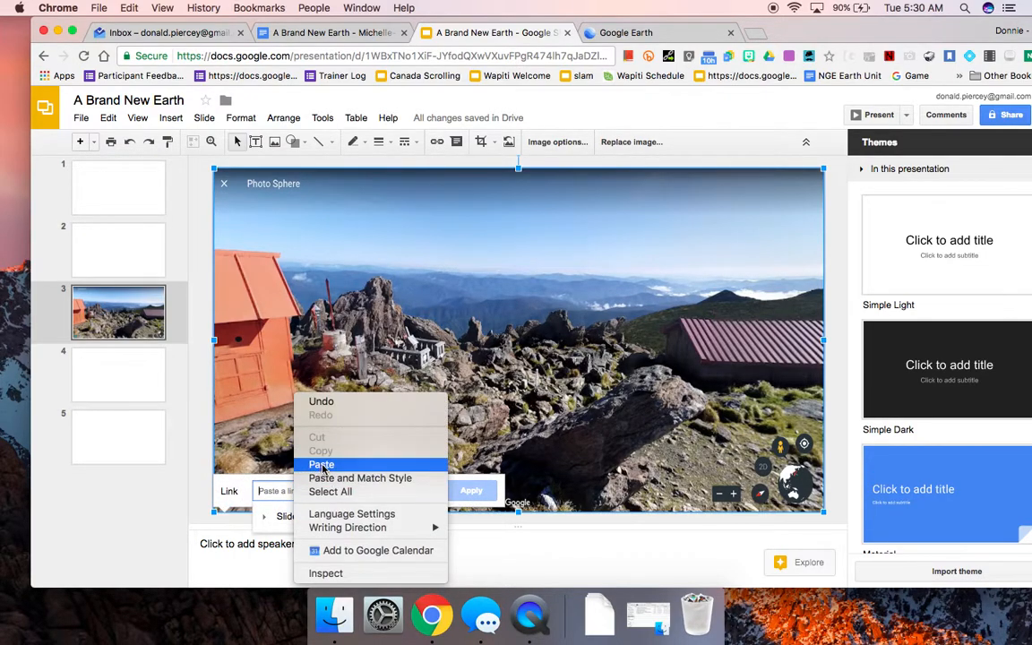
click(321, 465)
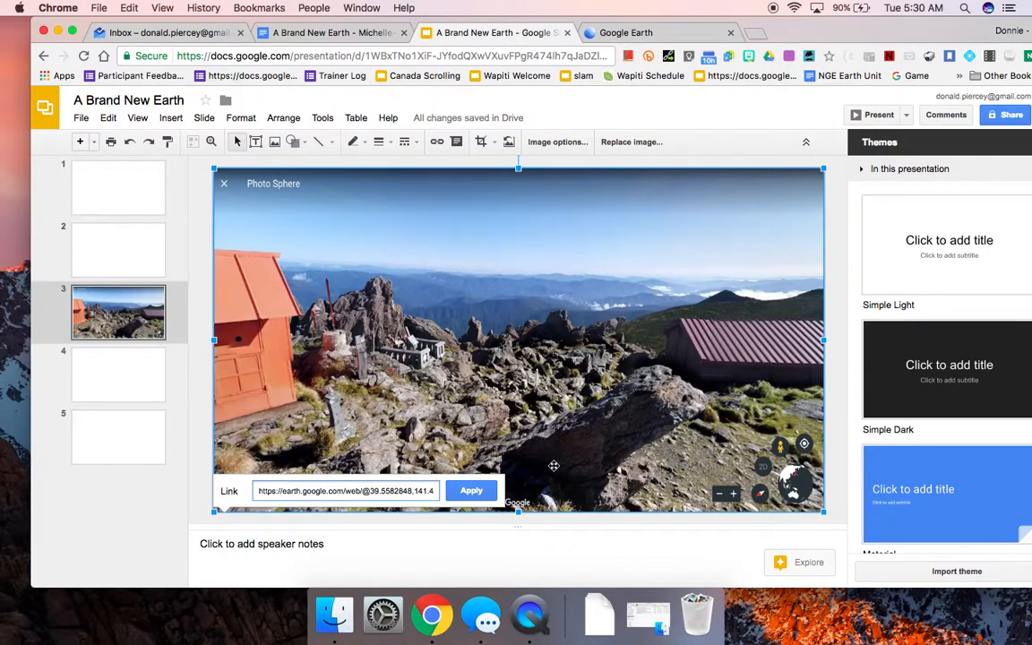
click(471, 491)
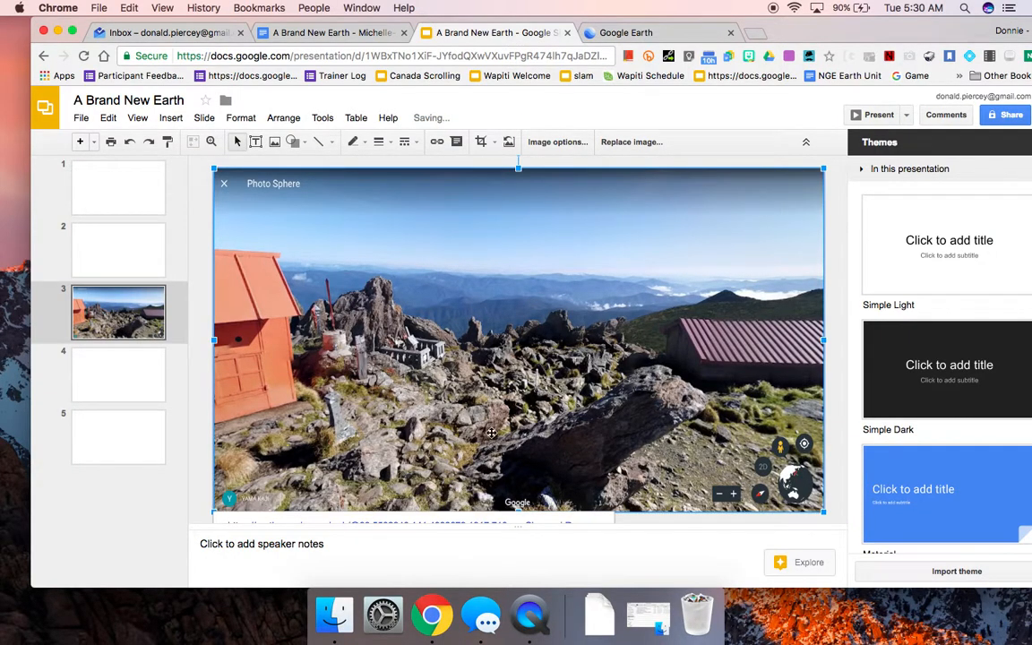
click(516, 529)
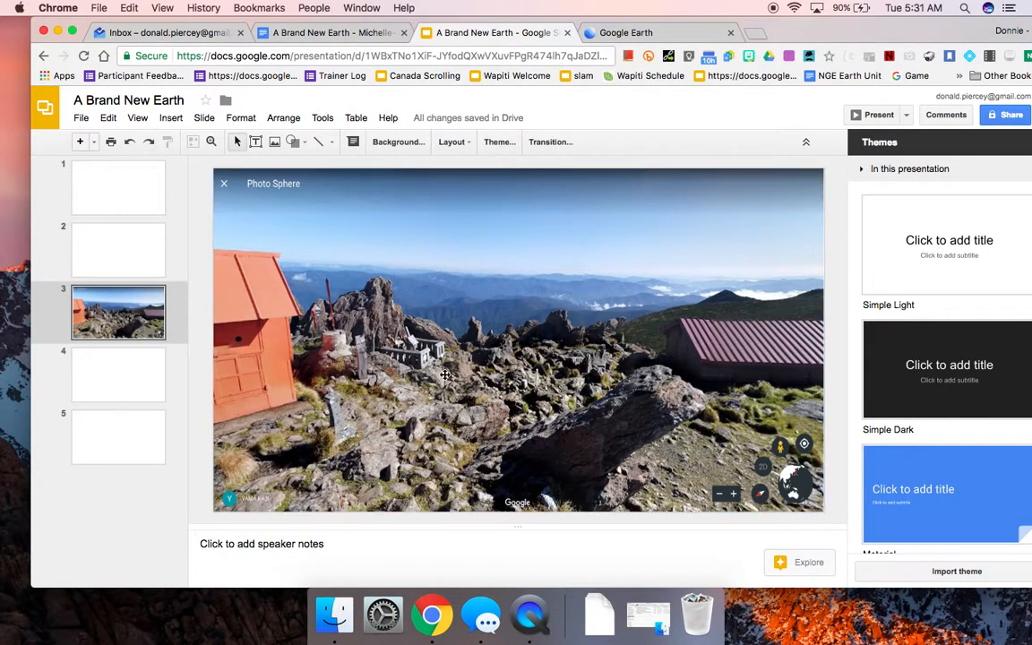
- Start presenting A Brand New Earth in presenter view
click(907, 115)
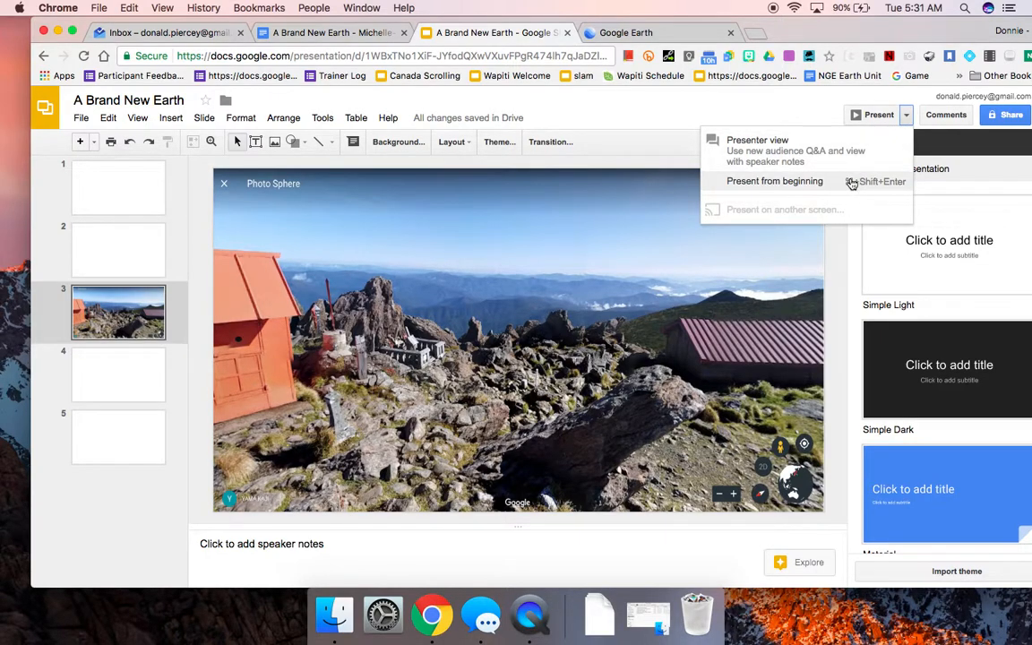
click(757, 139)
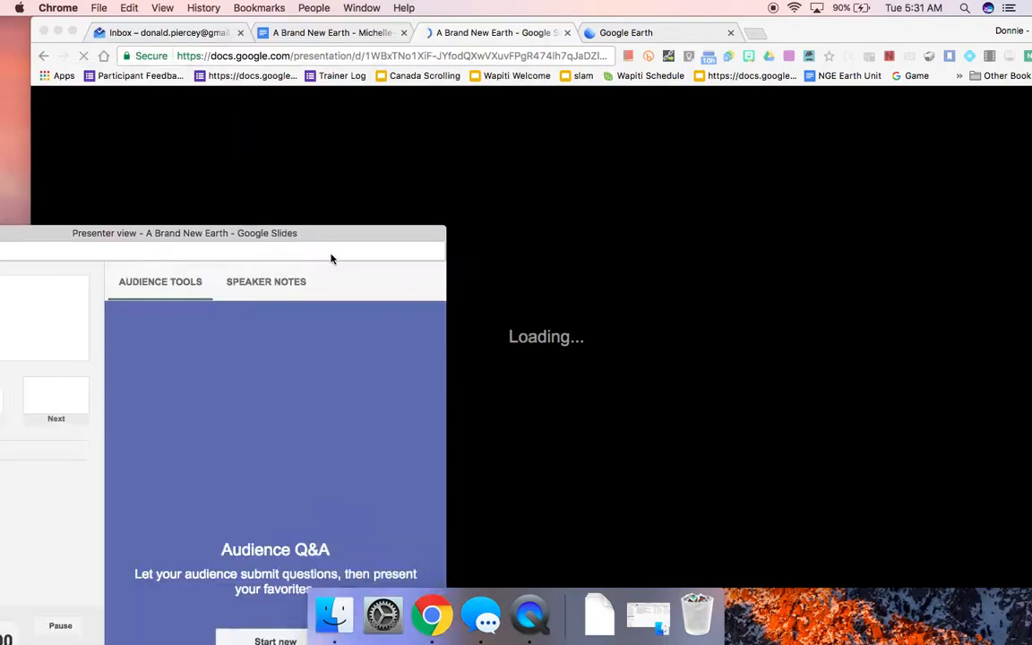